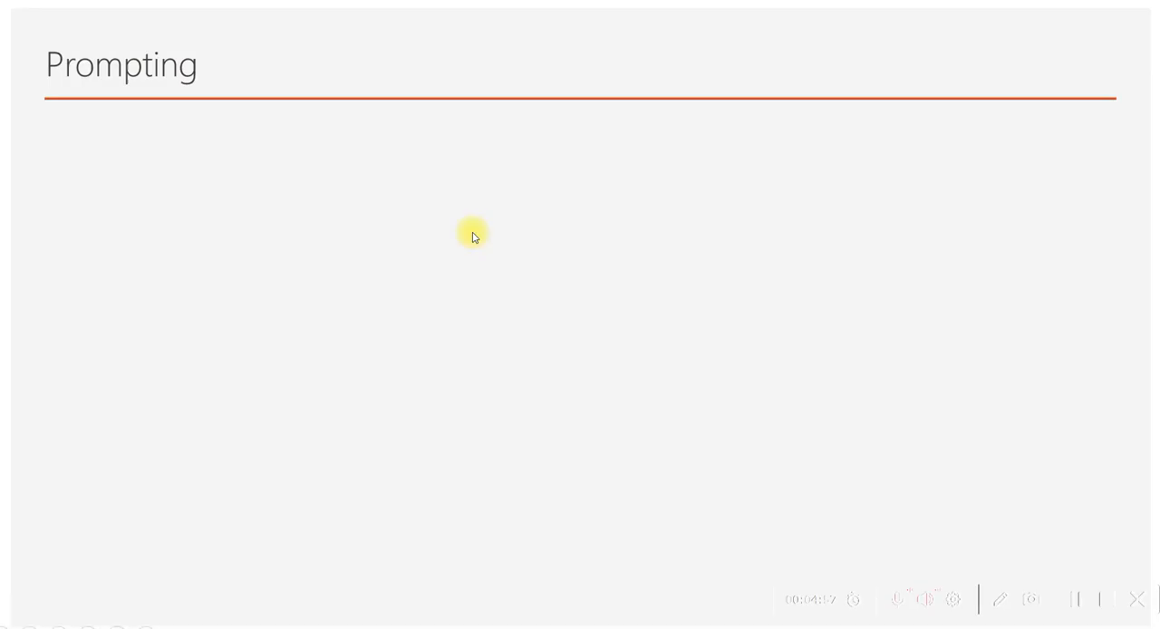
pyautogui.moveTo(440, 234)
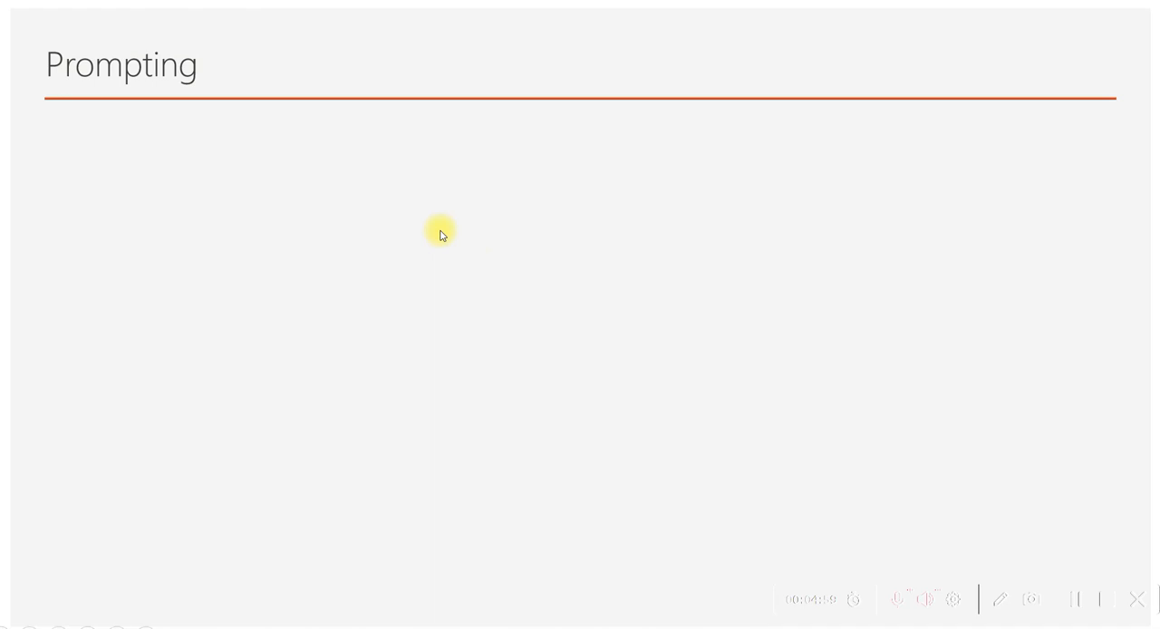